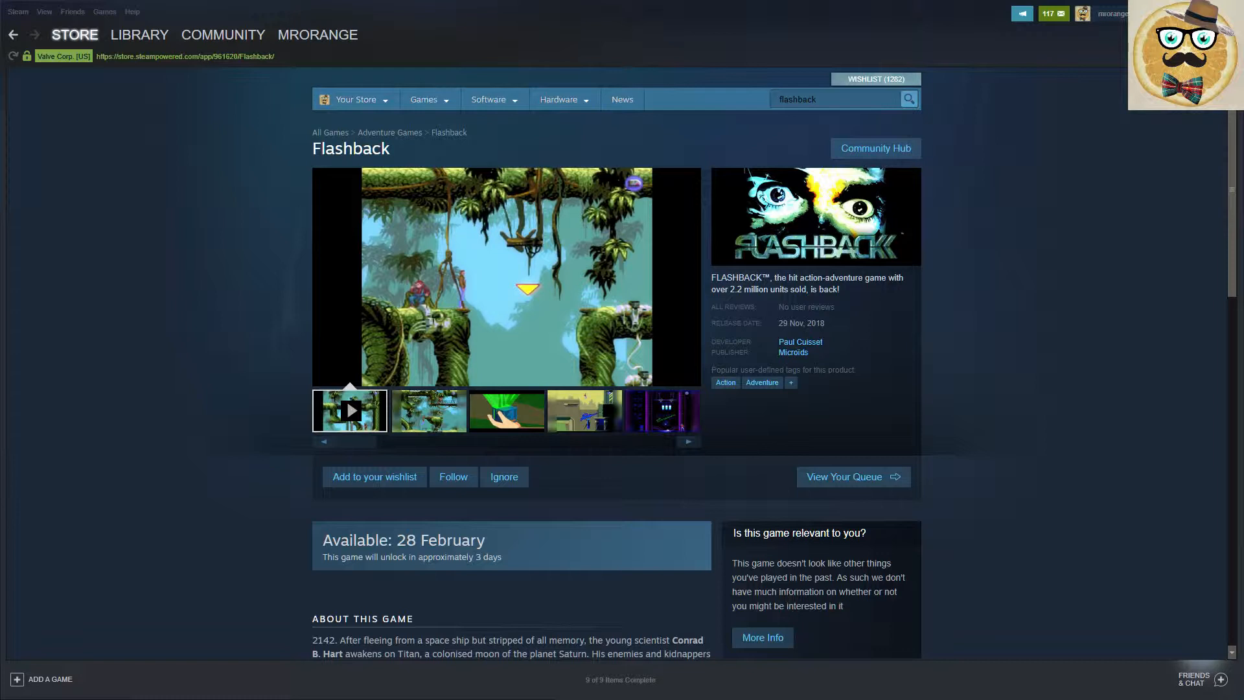
mouse_move(823, 327)
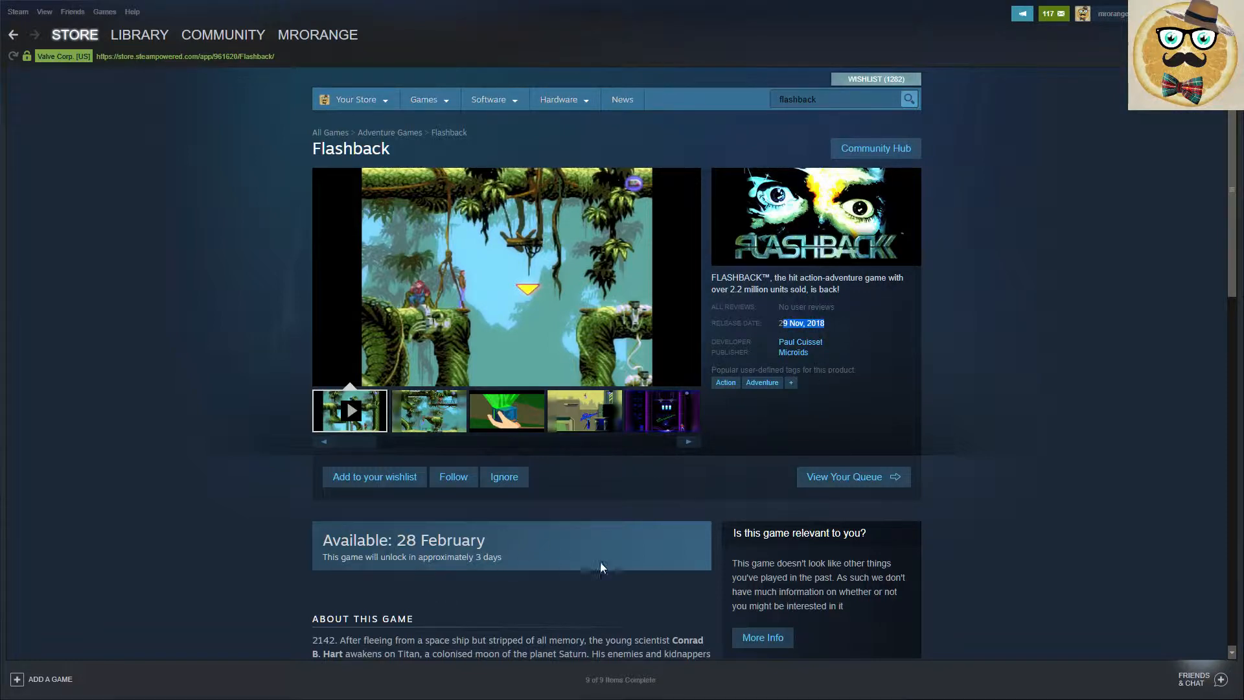
- Add Flashback (2018) to the wishlist, follow it, and bring up store search suggestions for 'flashback'
scroll("down", 3)
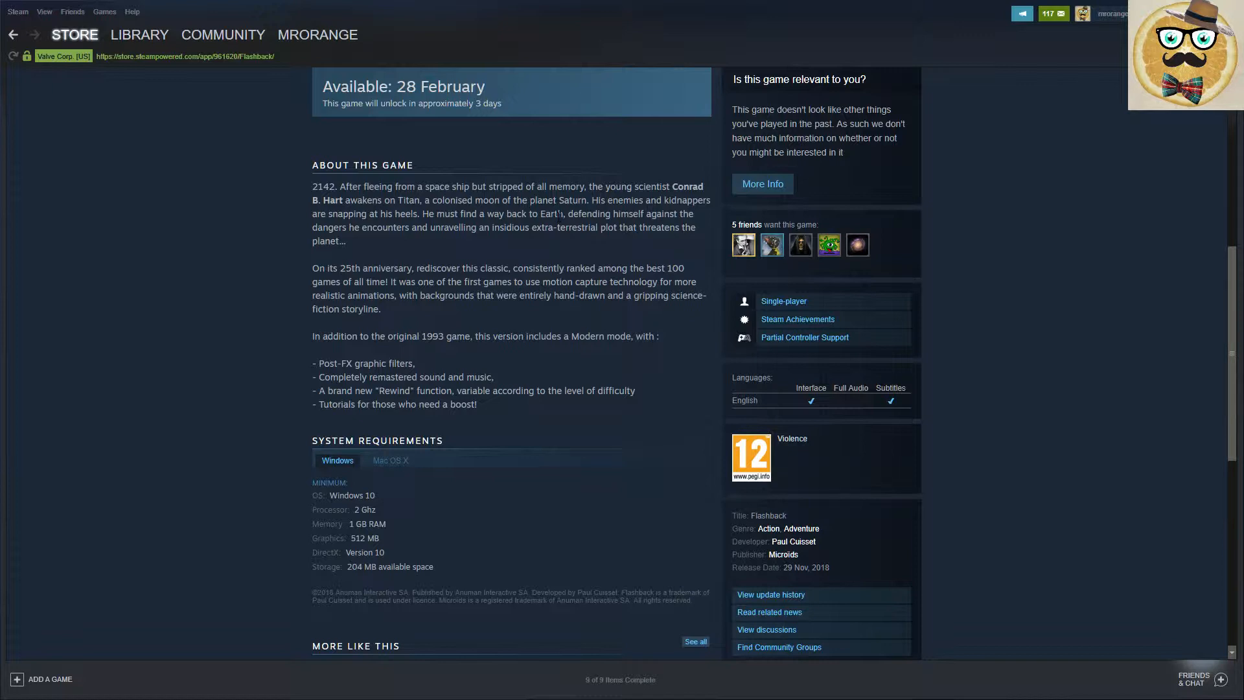
mouse_move(922, 363)
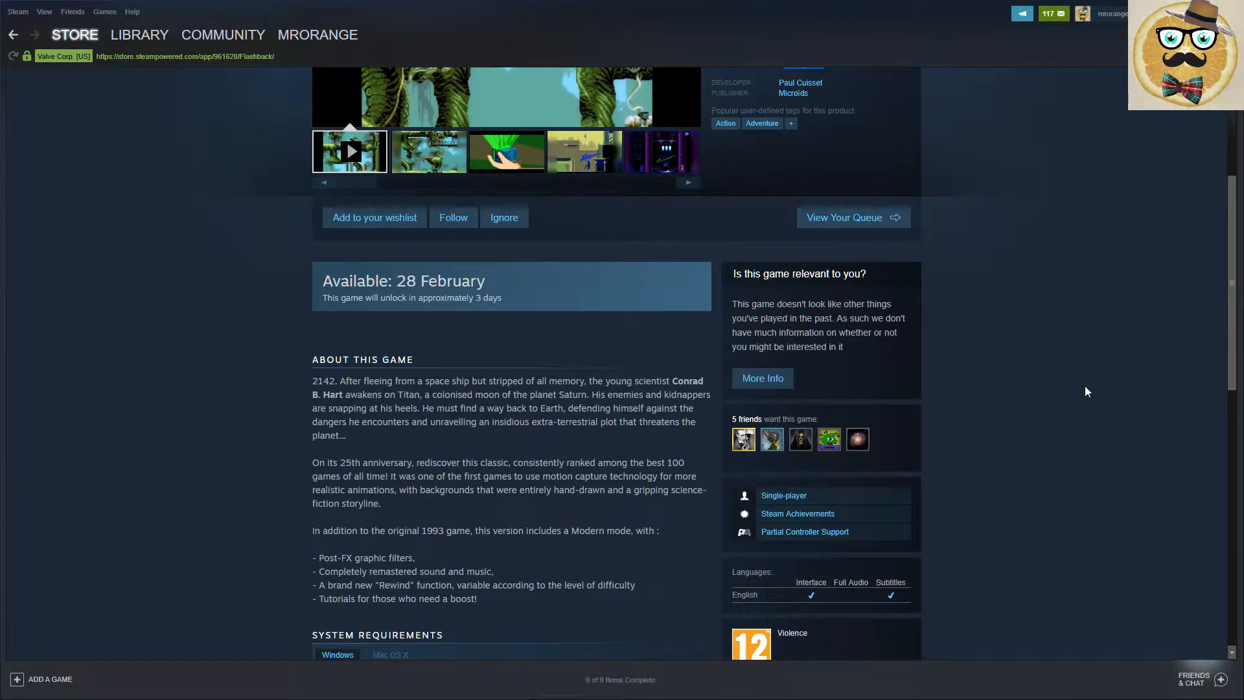
mouse_move(813, 514)
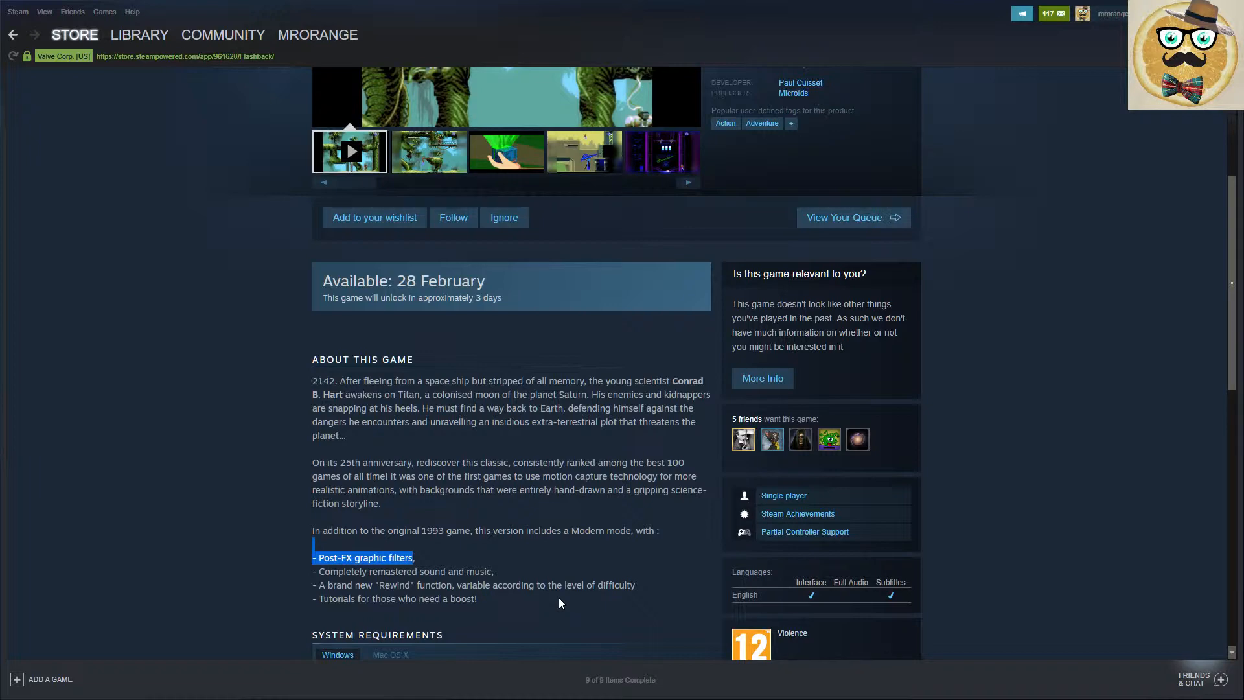
mouse_move(970, 490)
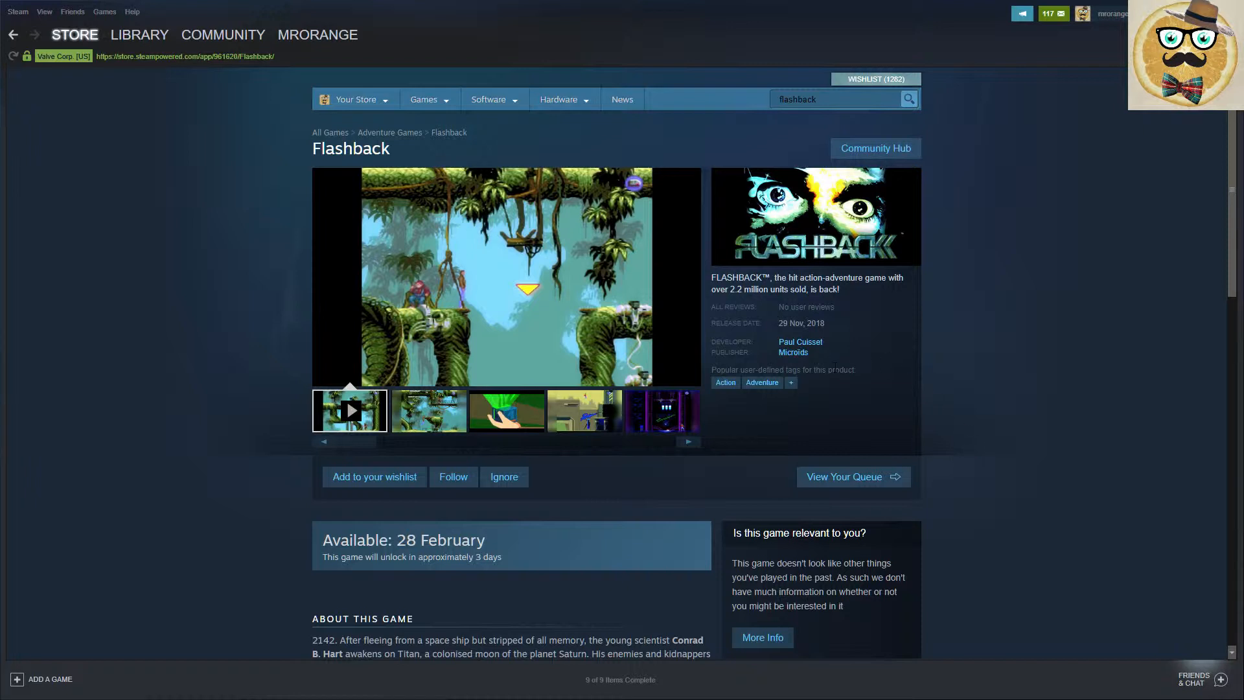
mouse_move(728, 455)
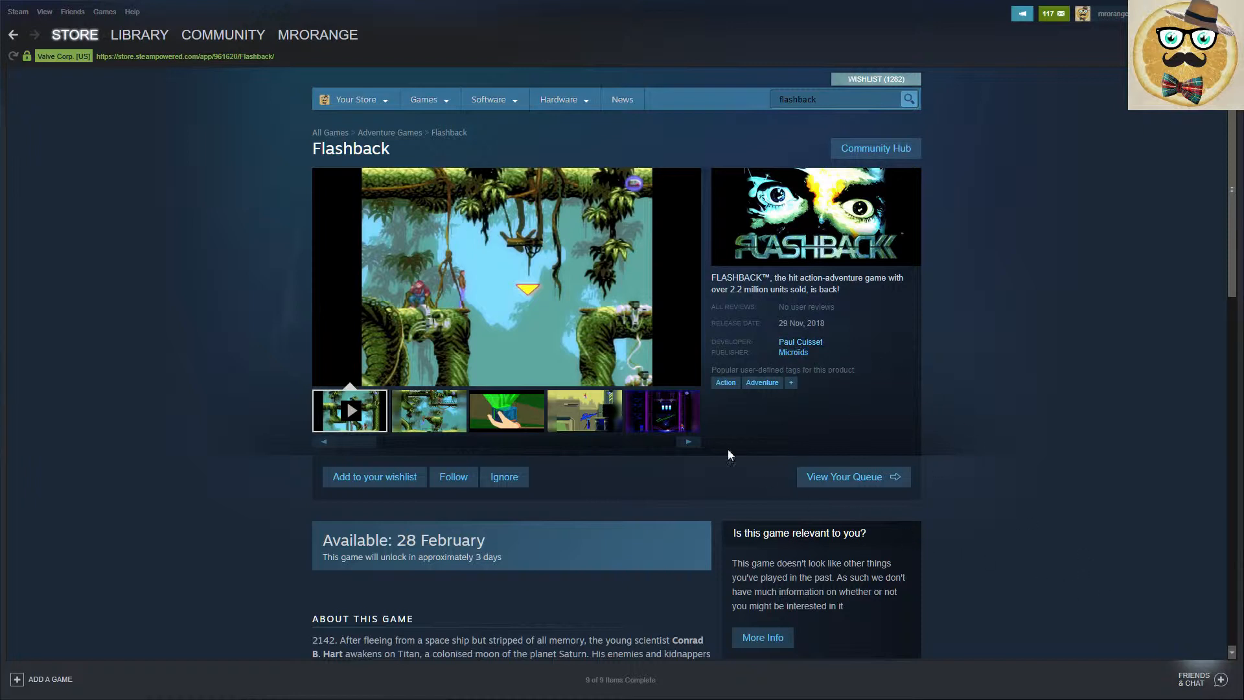
mouse_move(1032, 525)
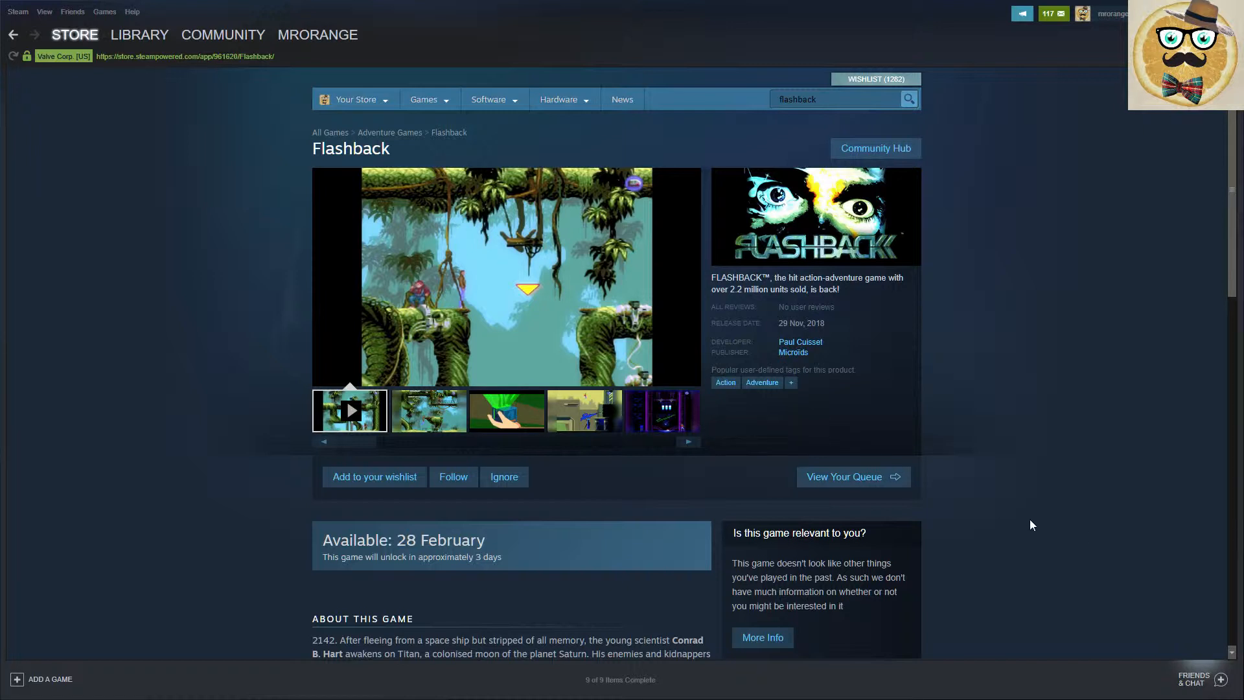
mouse_move(600, 387)
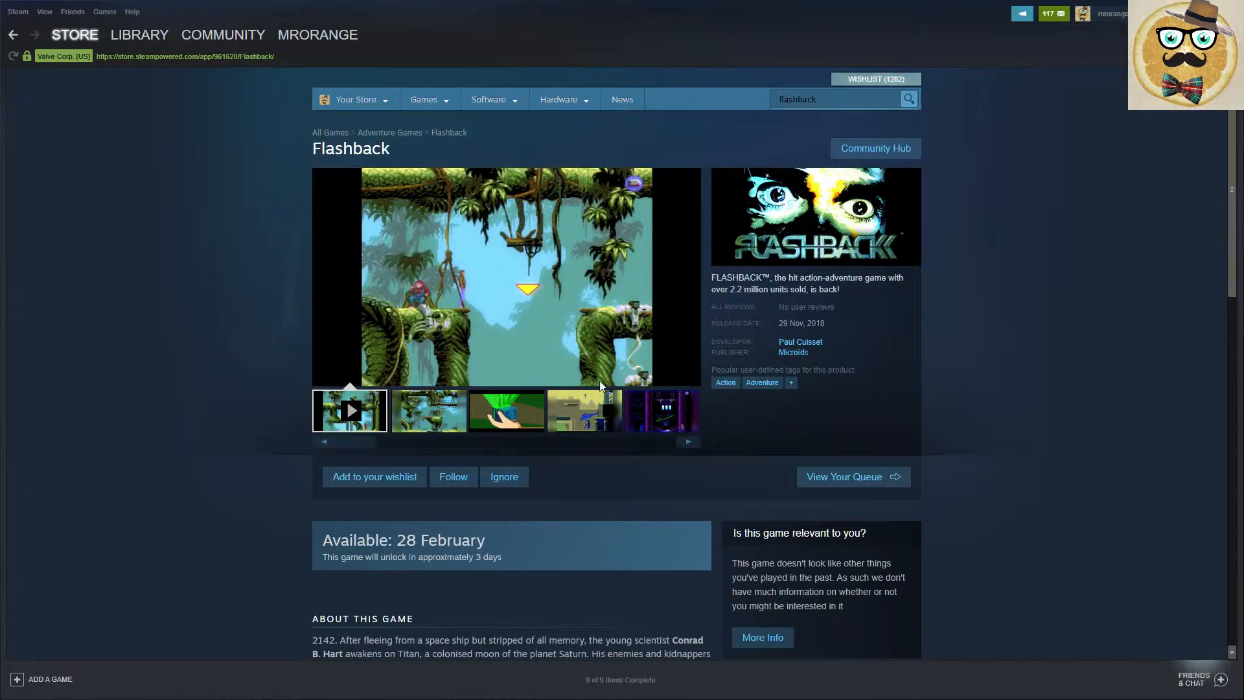
left_click(350, 411)
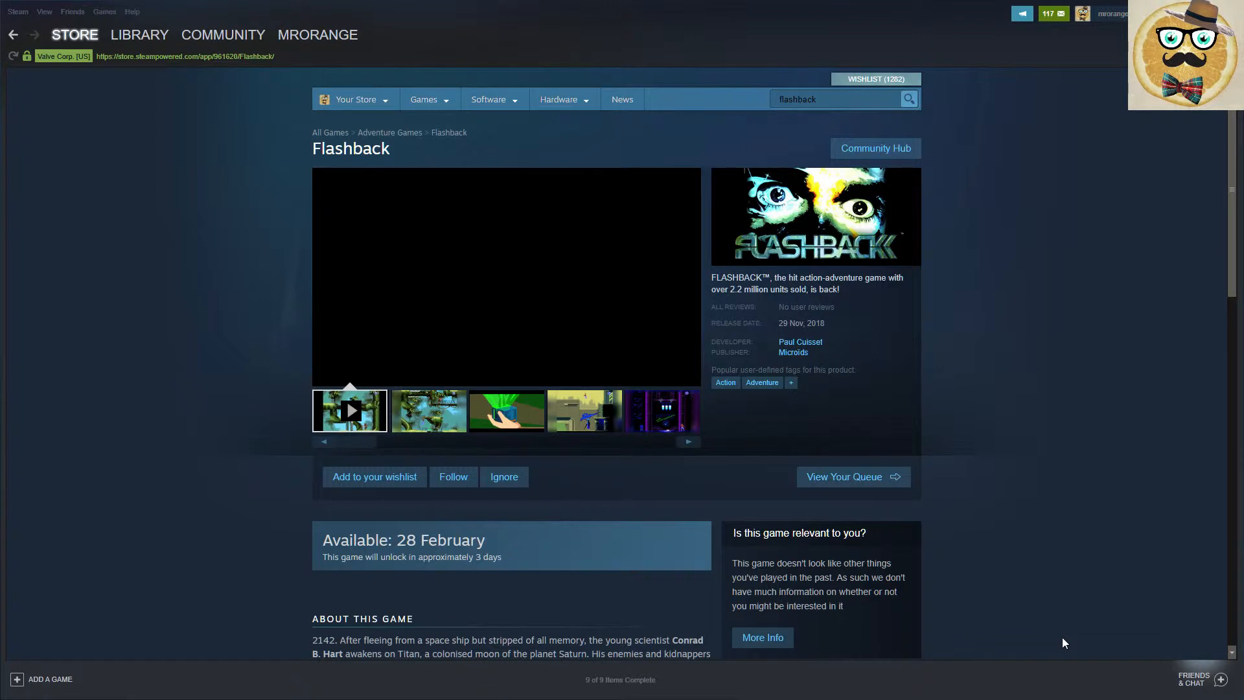
mouse_move(939, 502)
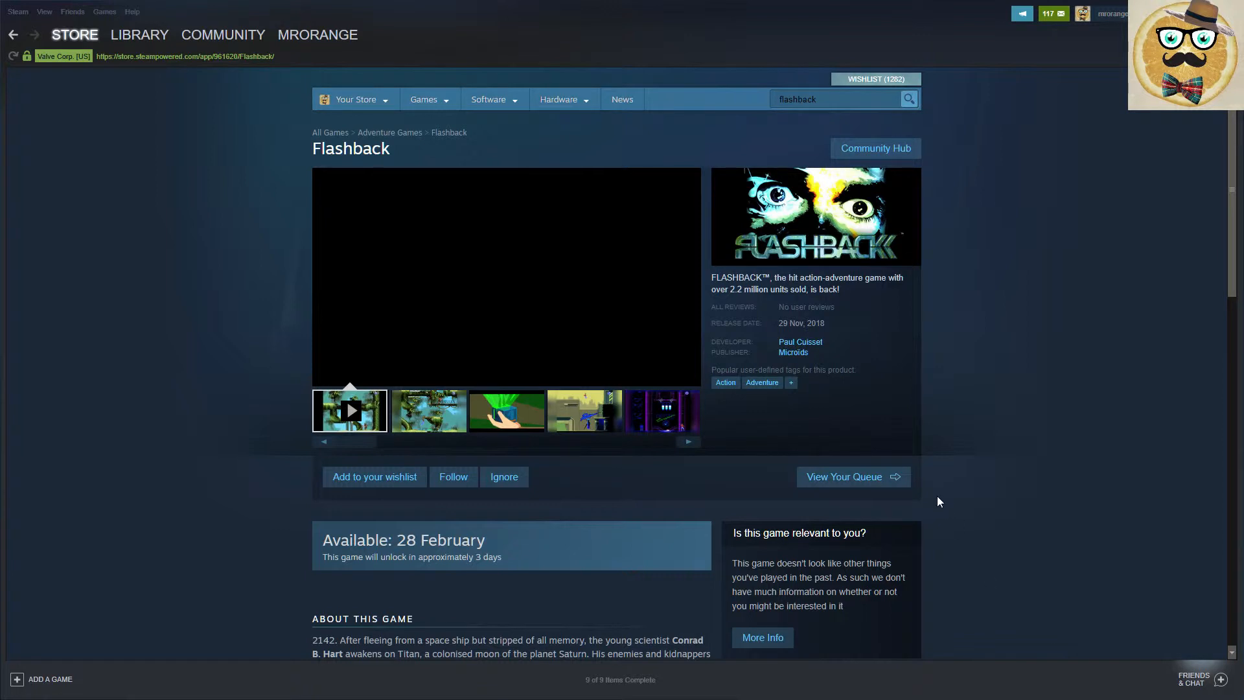
left_click(373, 475)
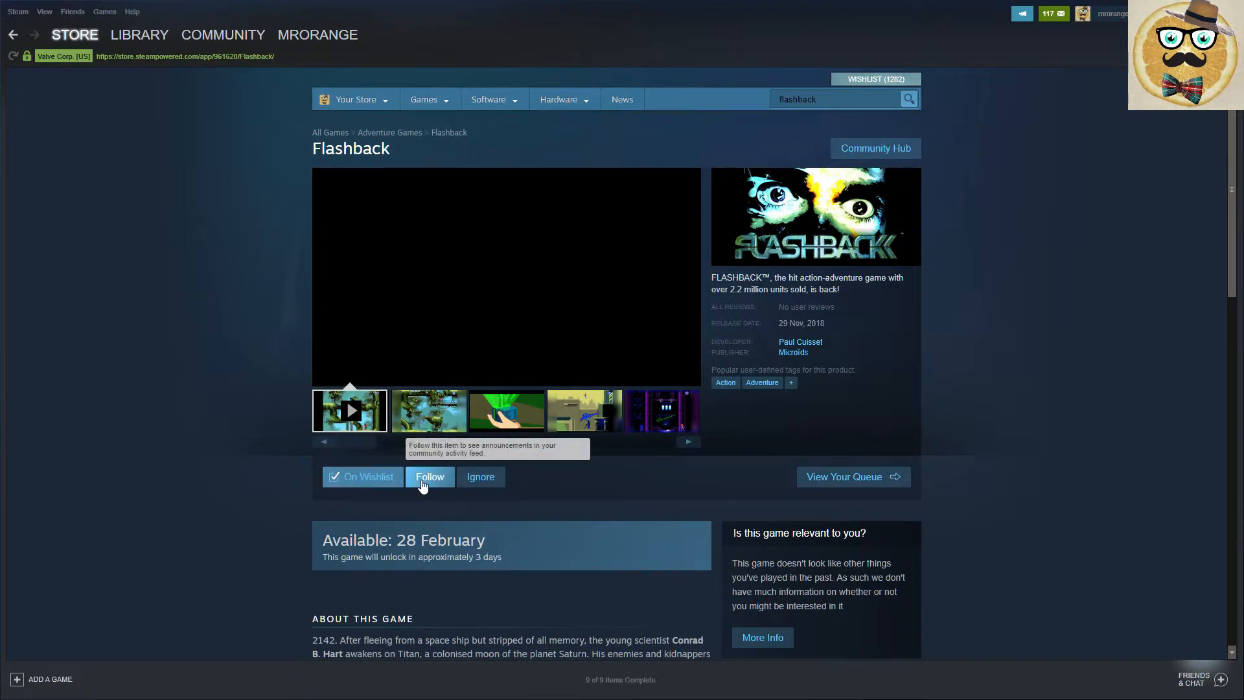
left_click(429, 475)
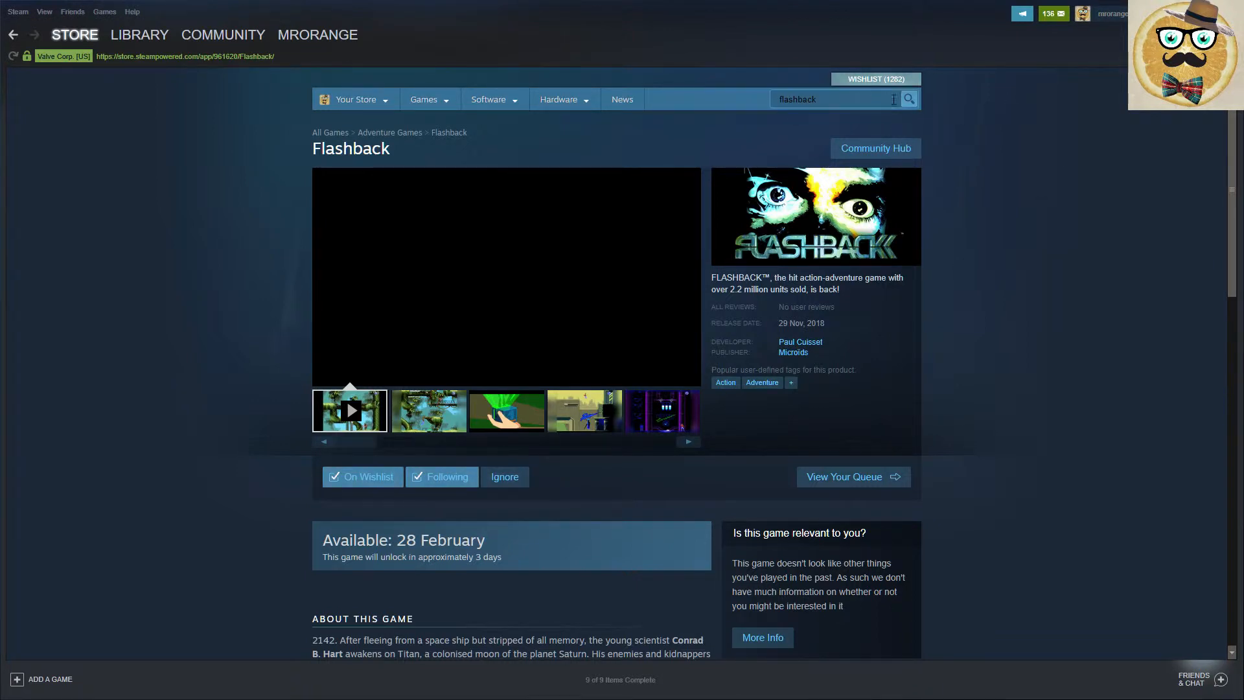
left_click(833, 98)
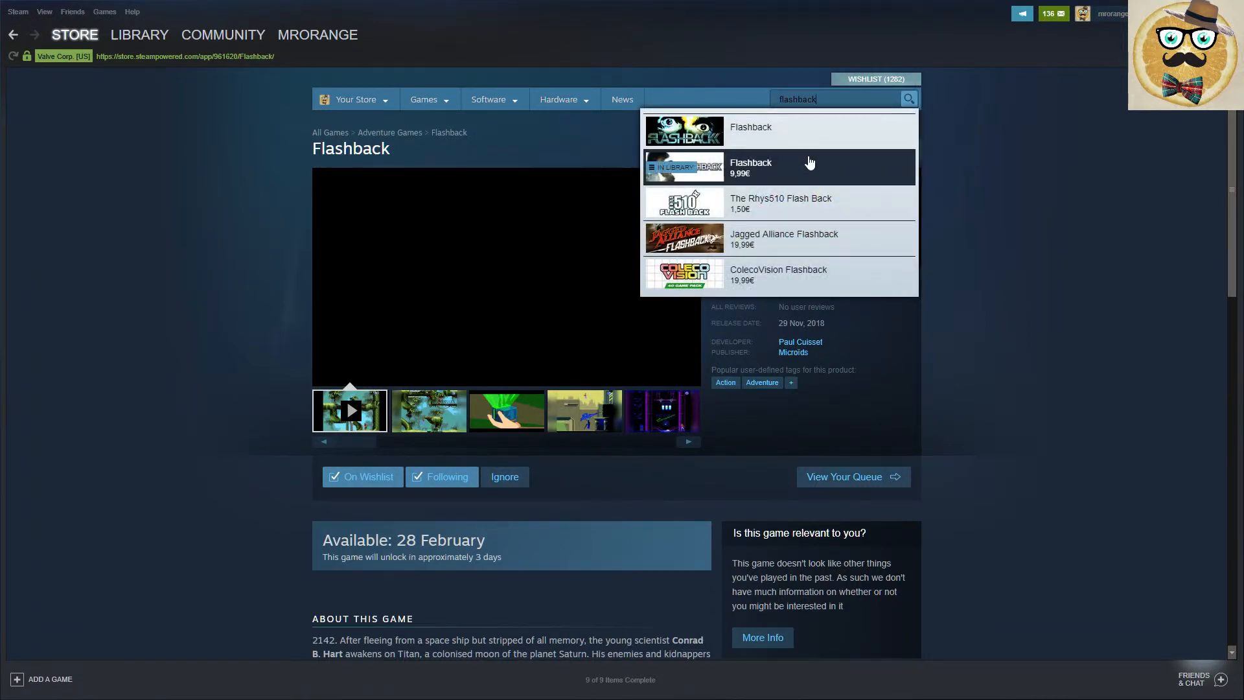
- Go to the owned 2013 Flashback store page from the search results and scroll down its content
left_click(750, 167)
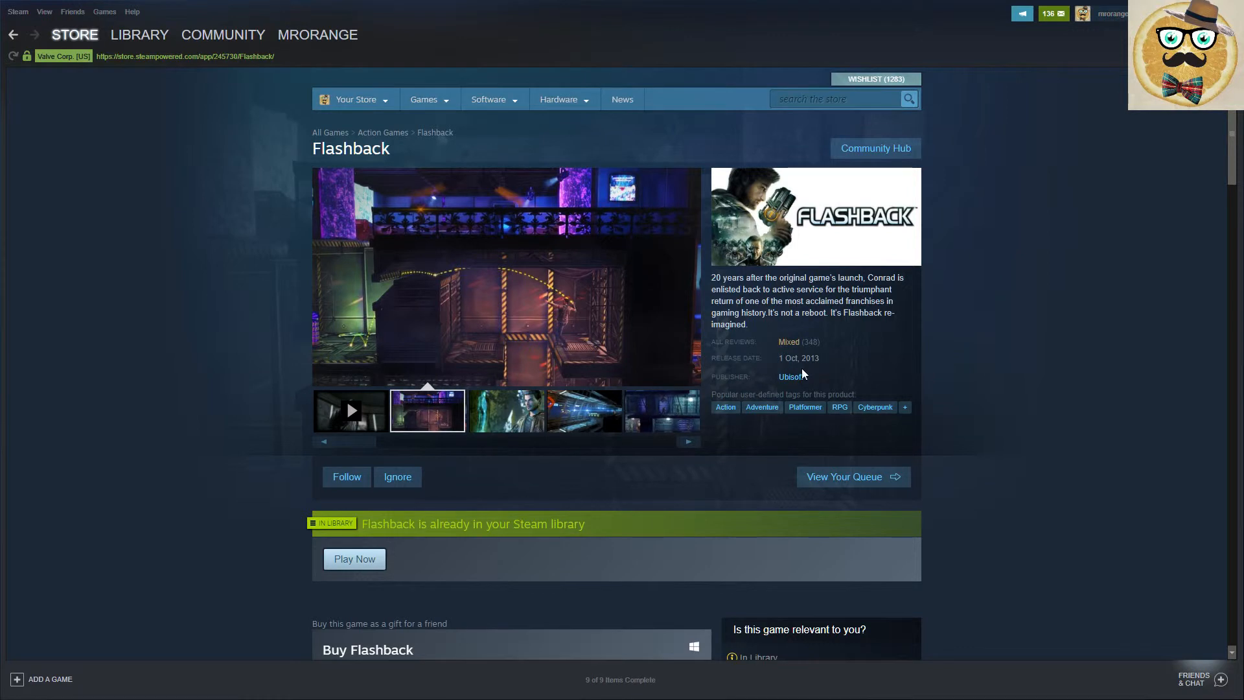
mouse_move(822, 369)
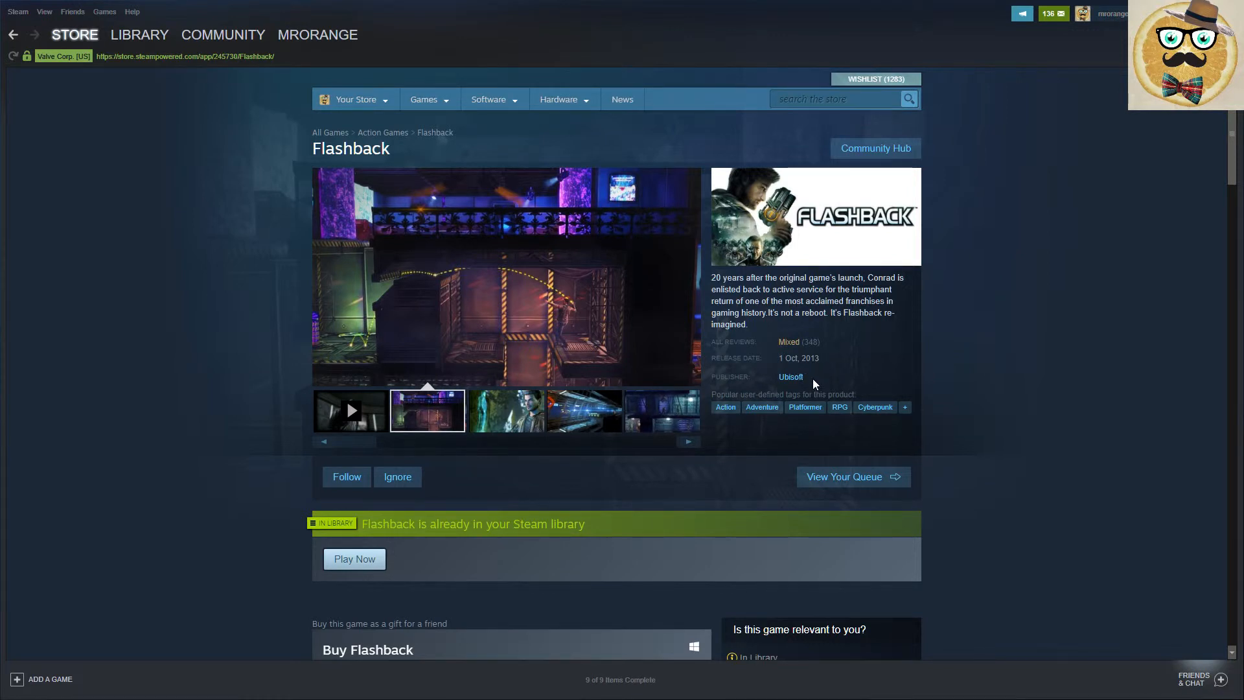
scroll("down", 3)
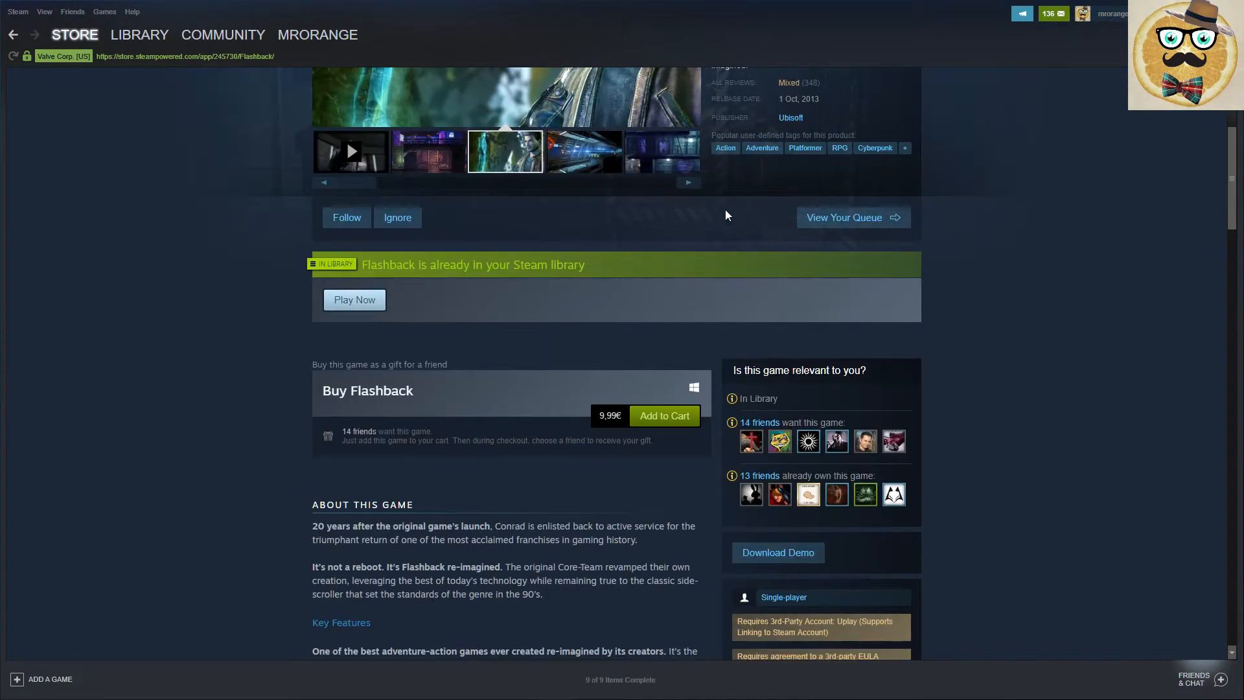
mouse_move(775, 427)
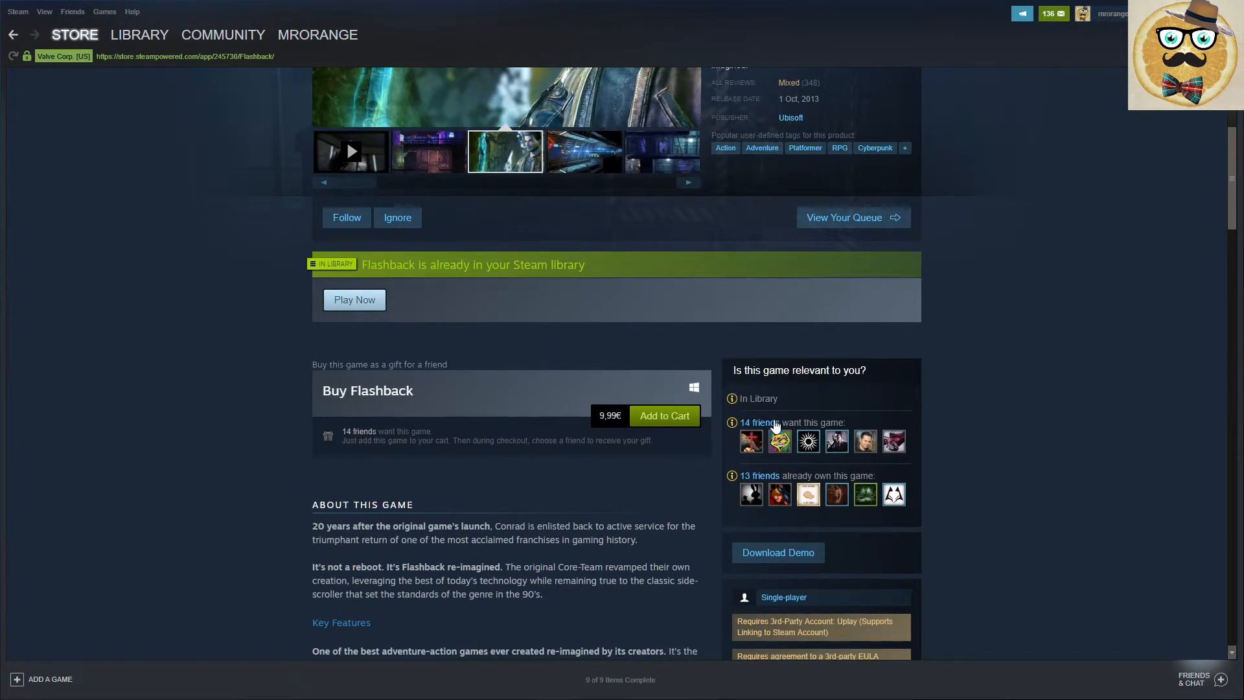
scroll("down", 3)
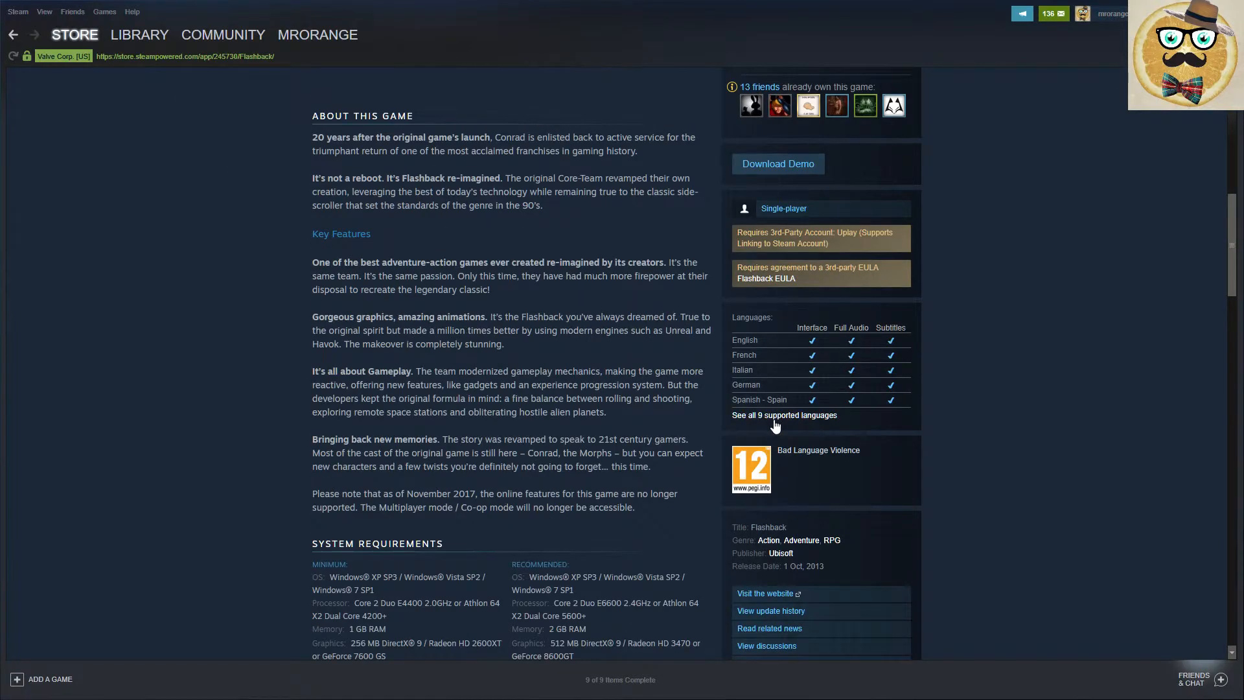
scroll("down", 3)
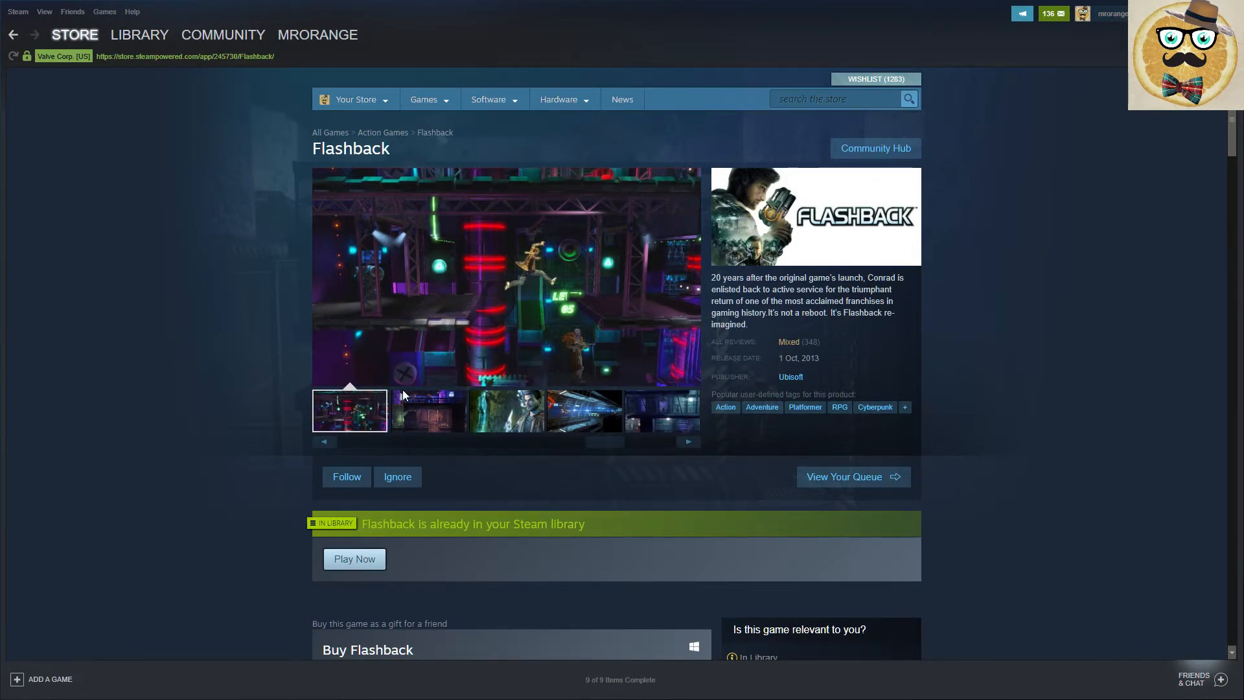
- Play the 2013 Flashback trailer and scroll back toward the top of the page
left_click(505, 411)
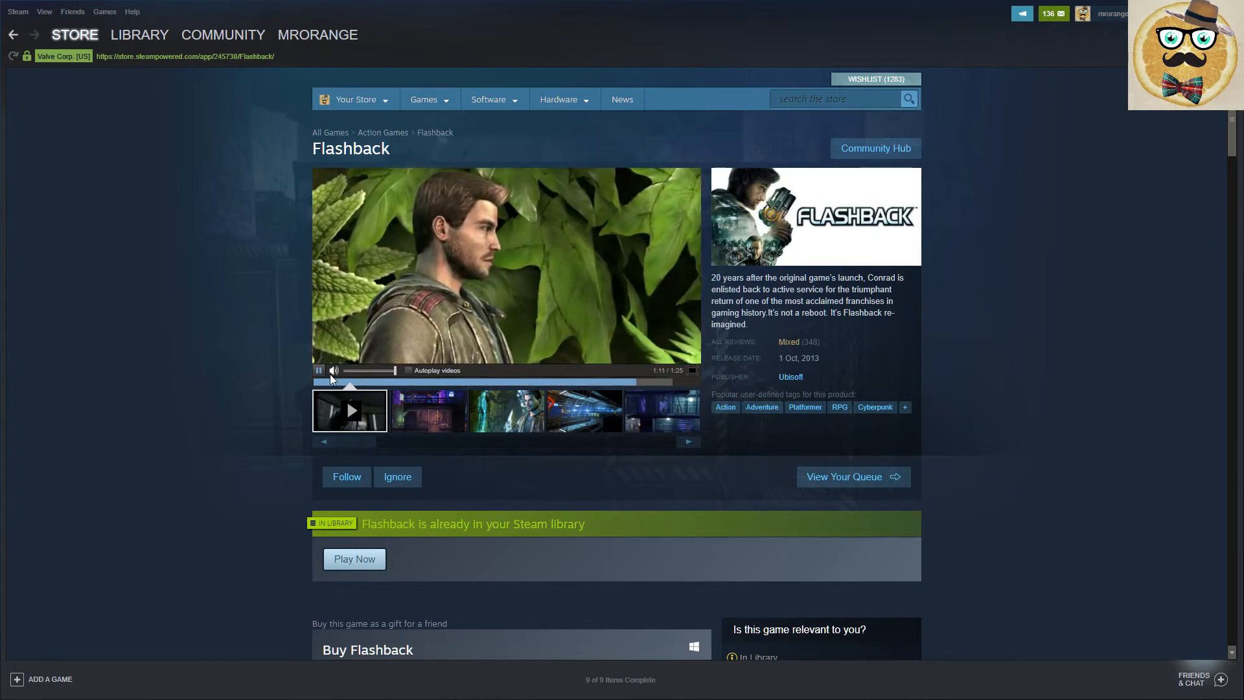
scroll("down", 3)
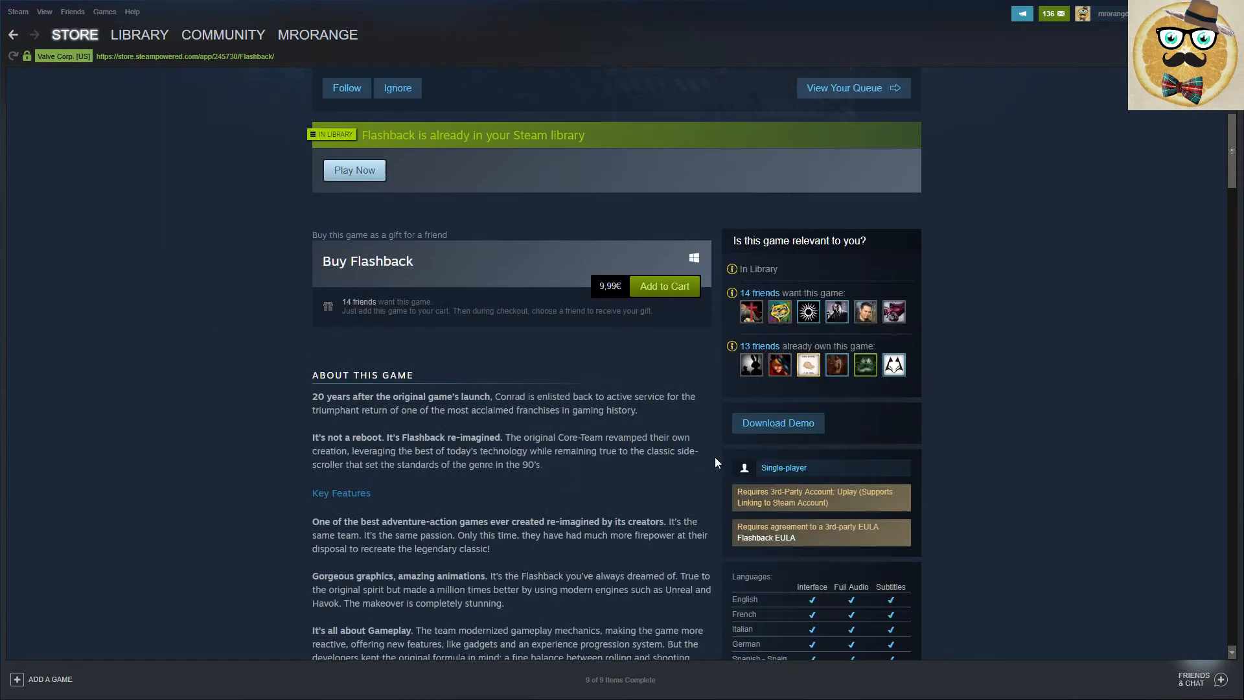
scroll("up", 3)
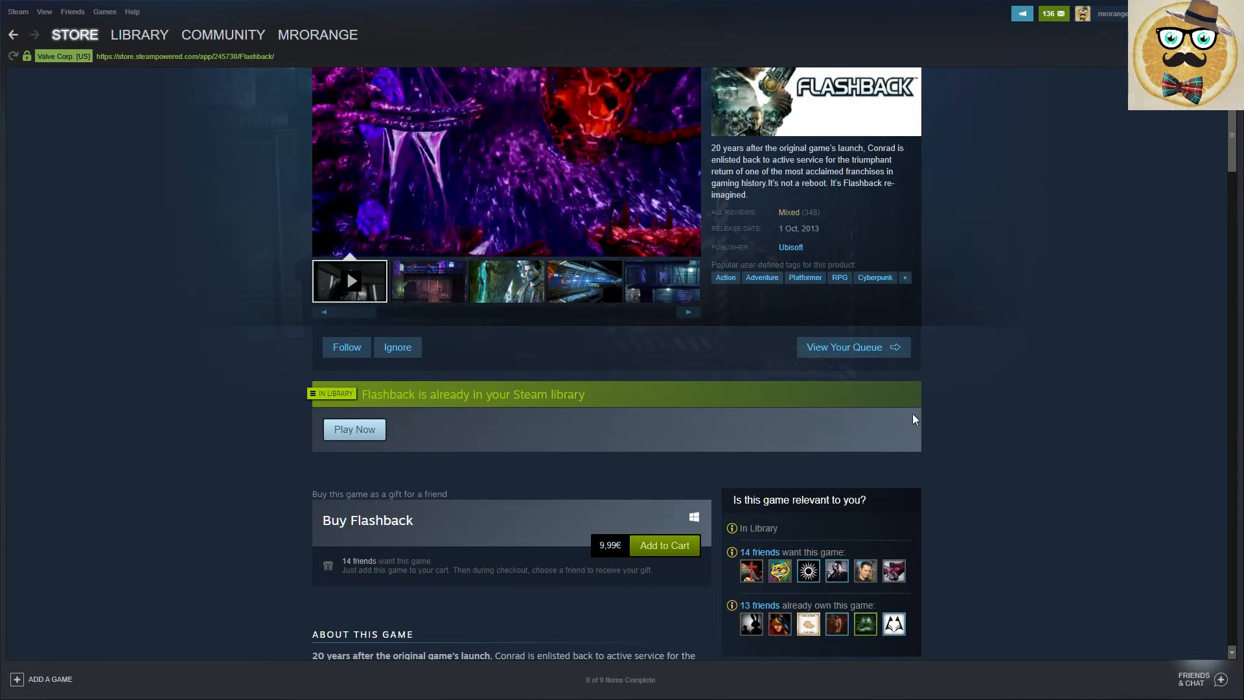
scroll("up", 3)
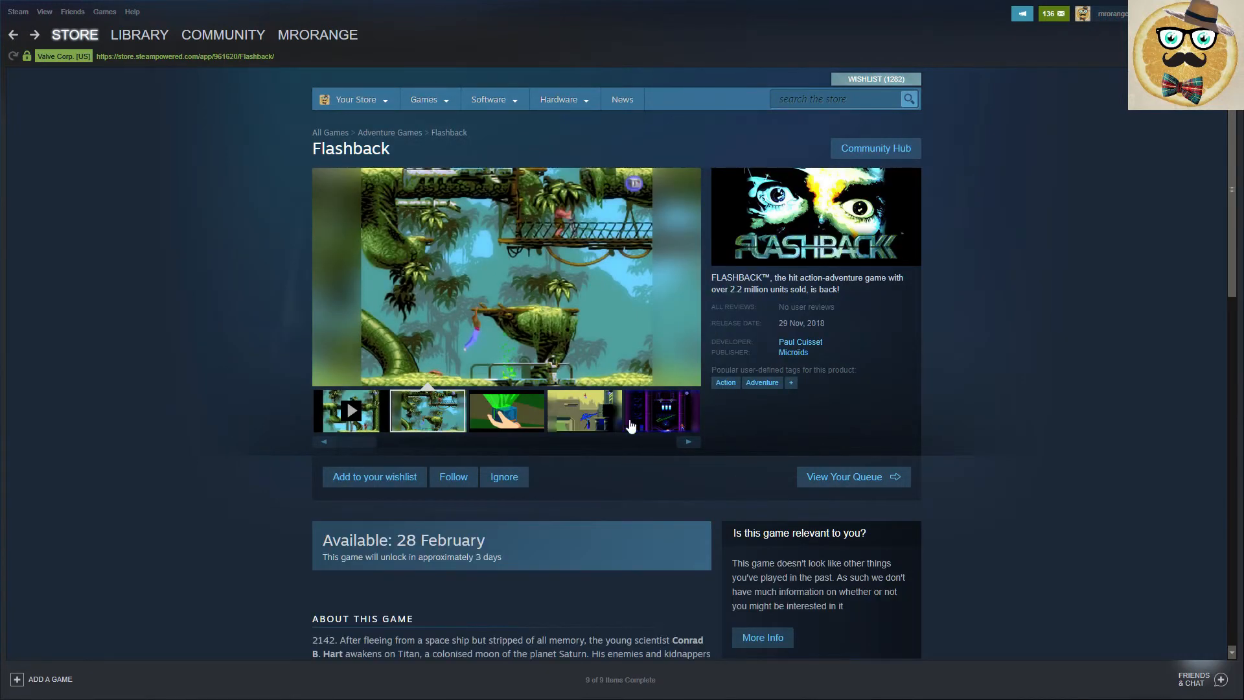
- Browse the Flashback (2018) screenshot gallery, ending on the green hand screenshot
left_click(687, 442)
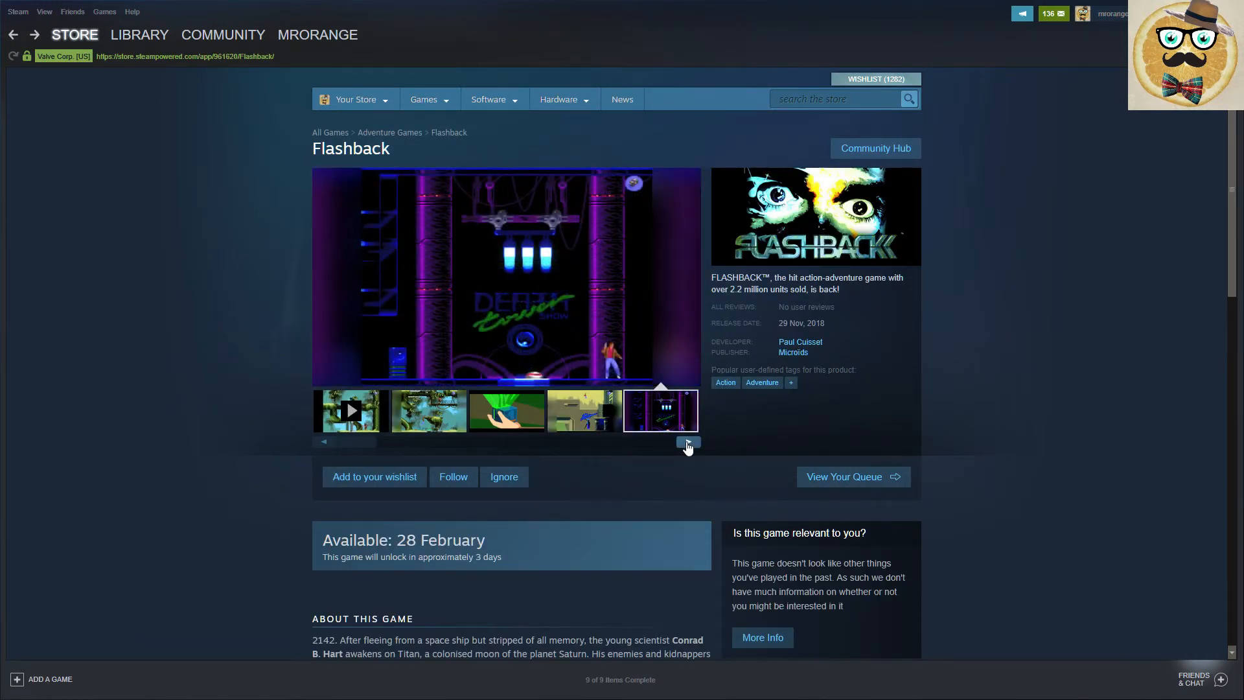
left_click(684, 443)
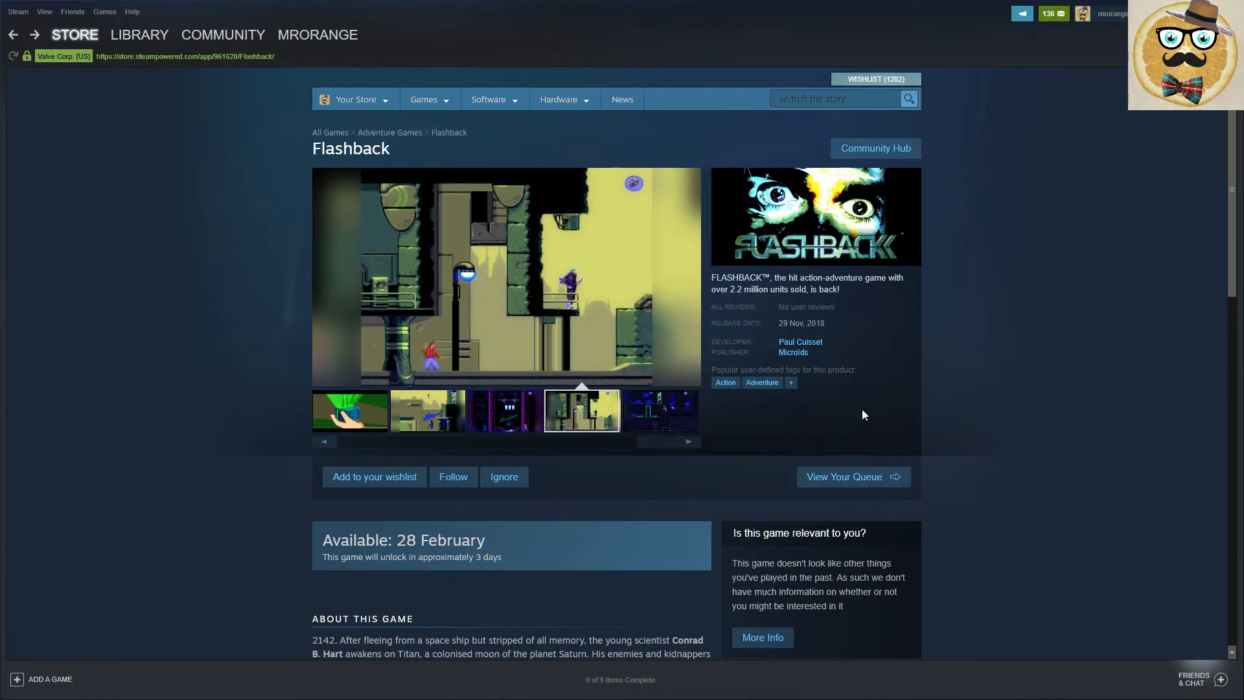
mouse_move(1059, 421)
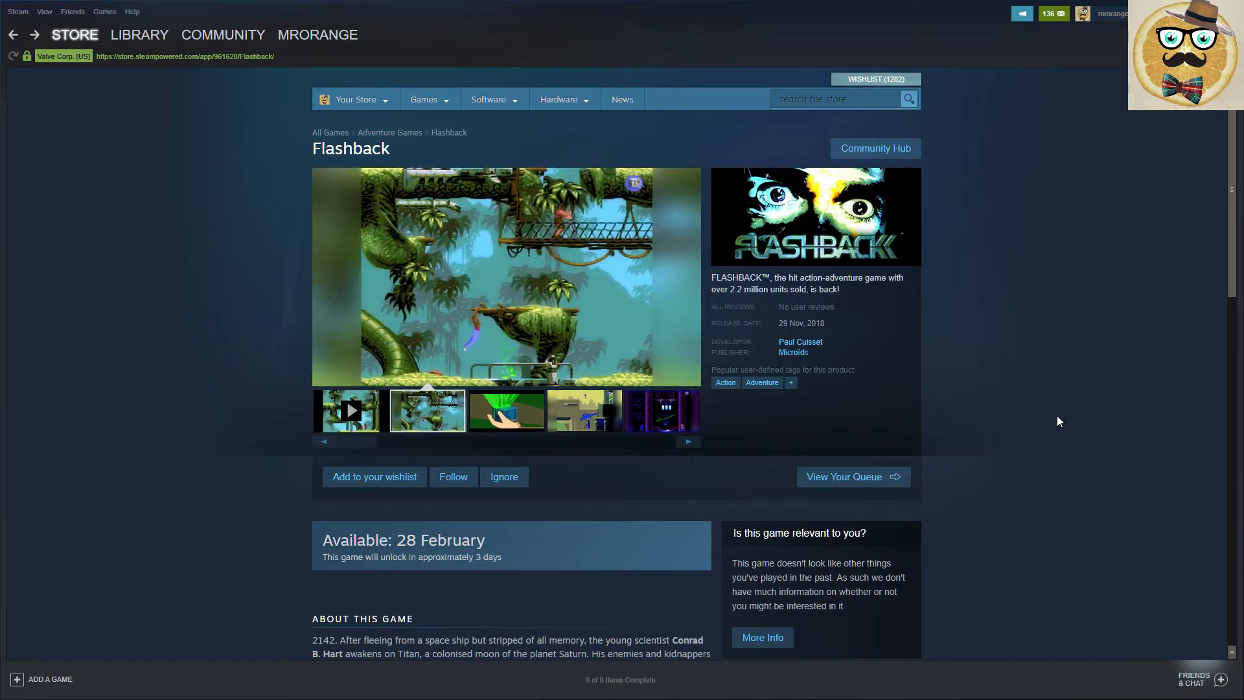
left_click(506, 410)
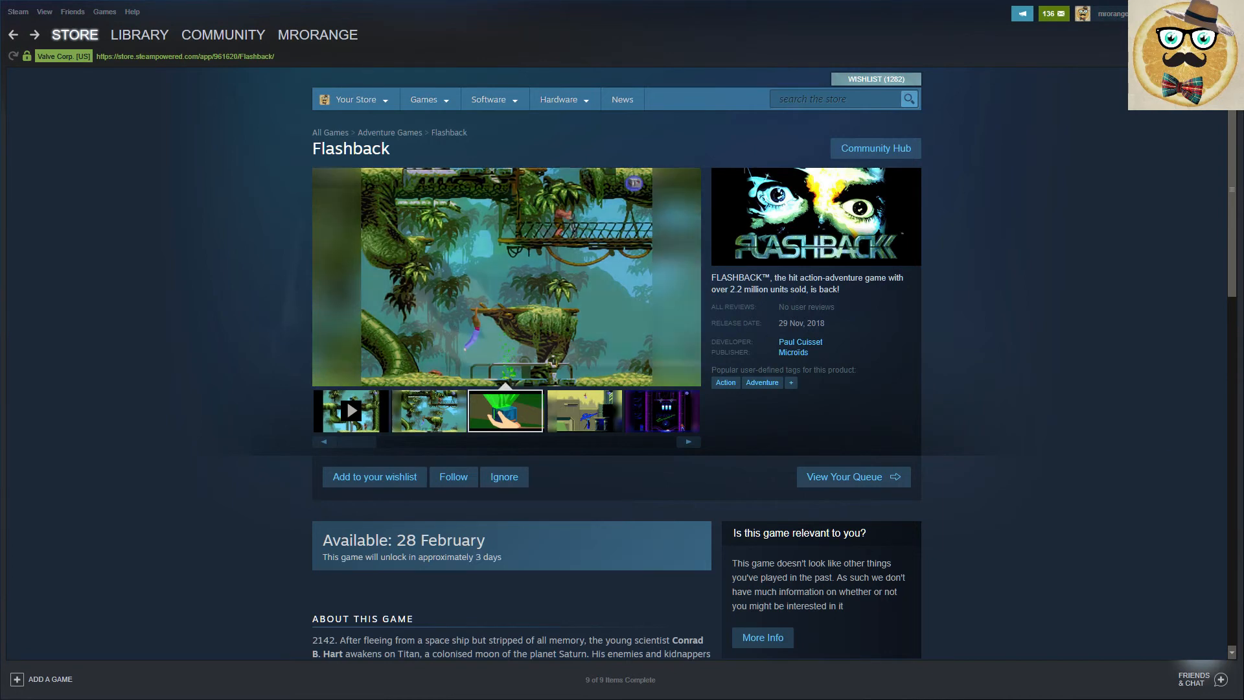